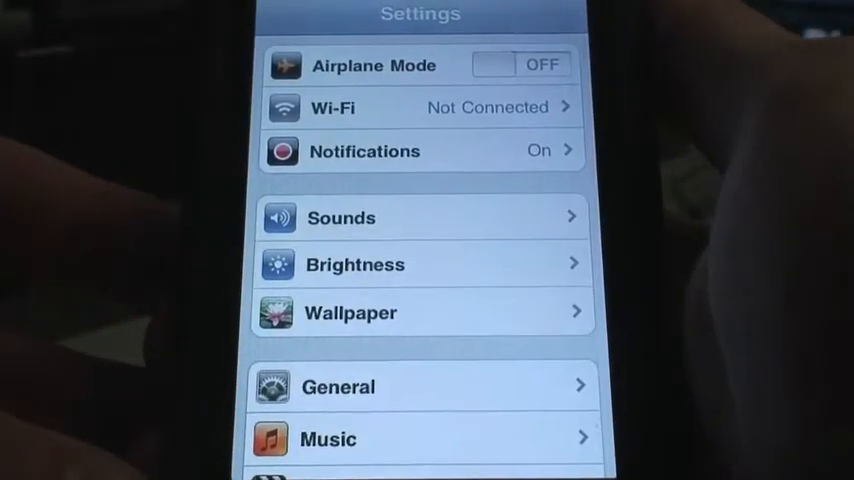
Check the iPod's Wi-Fi connection in iOS Settings, then bring up the Roll Management app.
click(420, 107)
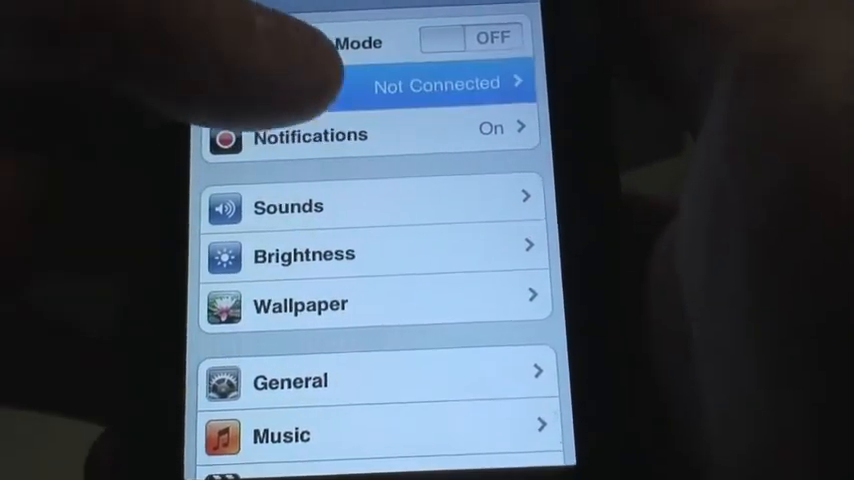
click(437, 82)
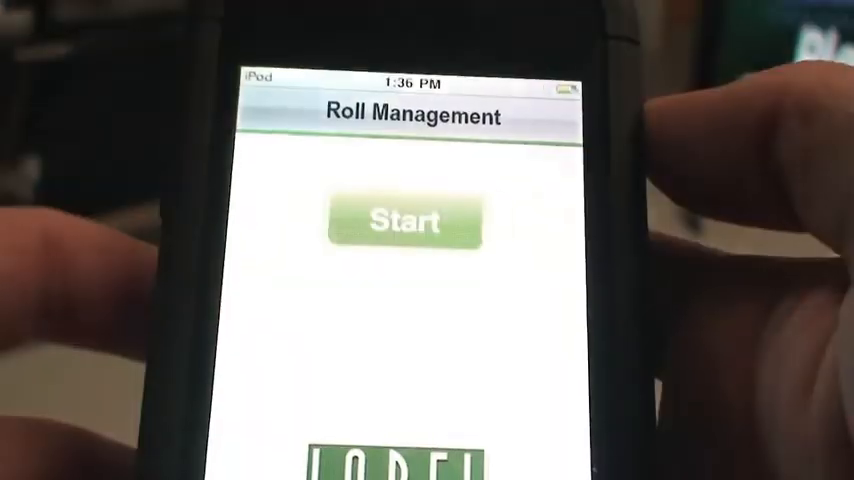
Start Roll Management from its start screen.
click(404, 220)
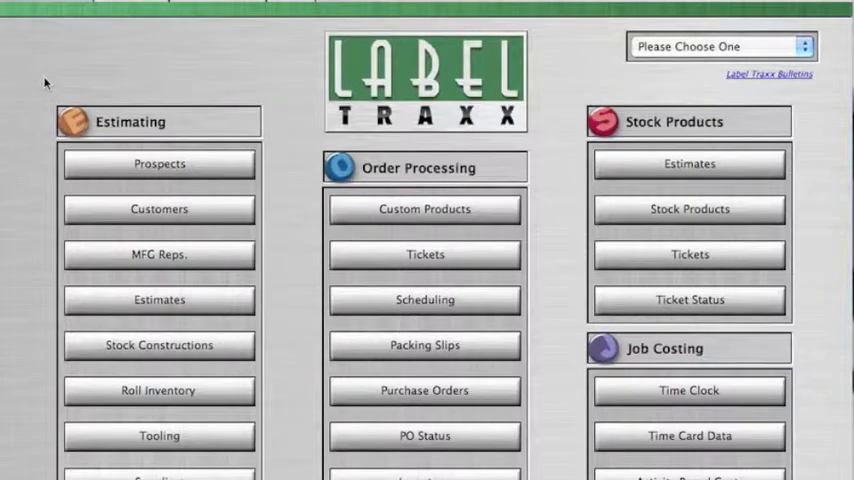
mouse_move(277, 90)
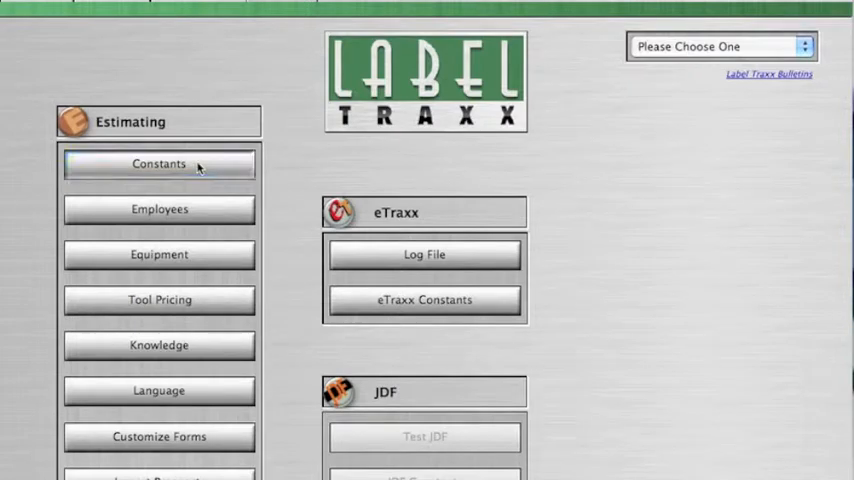
Open Constants under Estimating and accept the system constants warning.
click(158, 163)
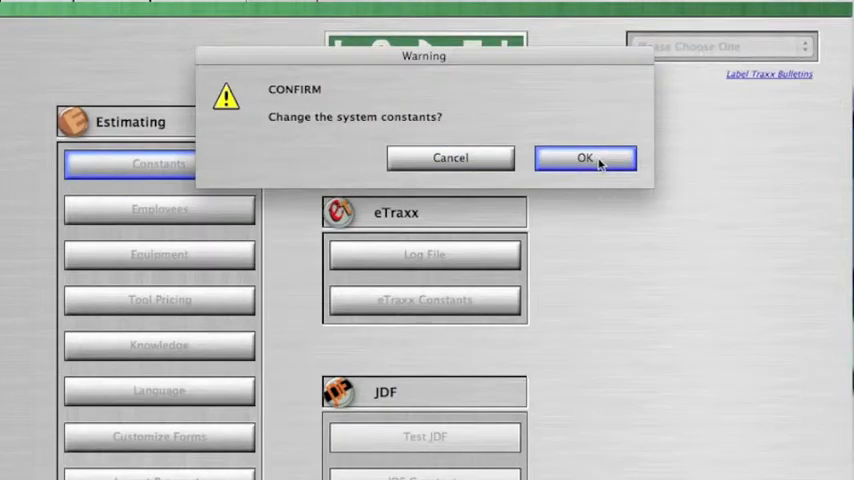
click(585, 157)
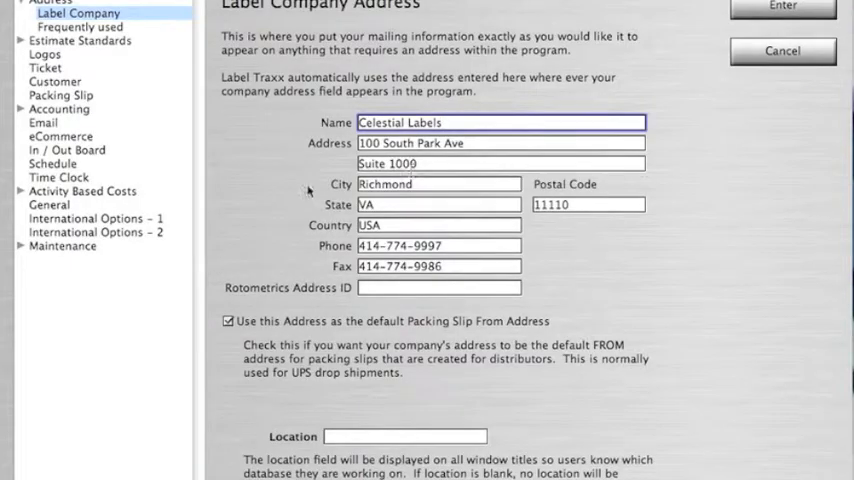
Go to Misc. Maintenance and open 4D Preferences on the Web Services page.
click(62, 246)
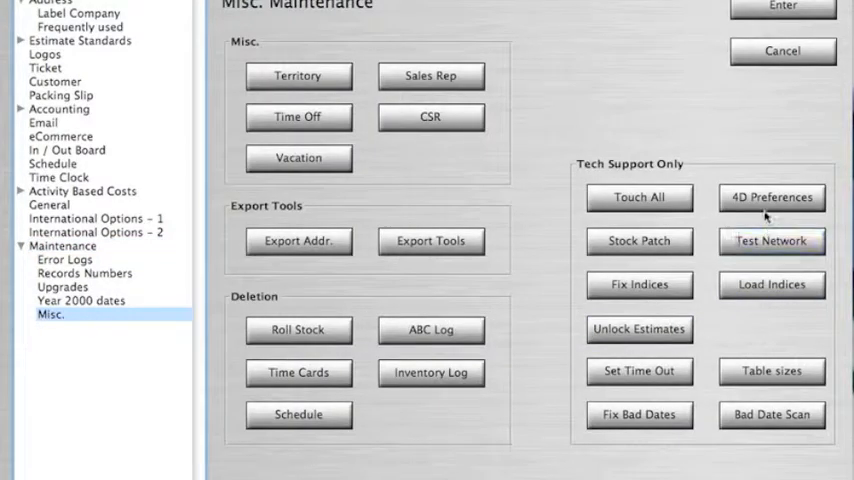
click(770, 197)
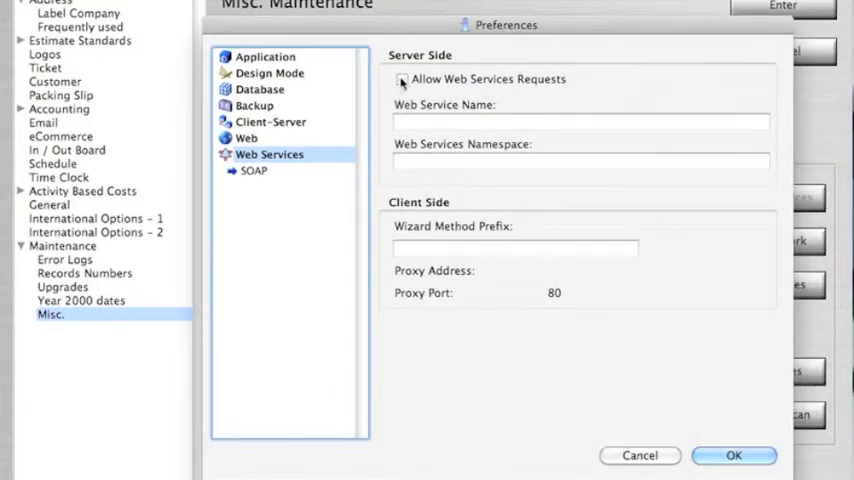
Allow web services requests and name the service BarCodeSoapServer.
click(403, 79)
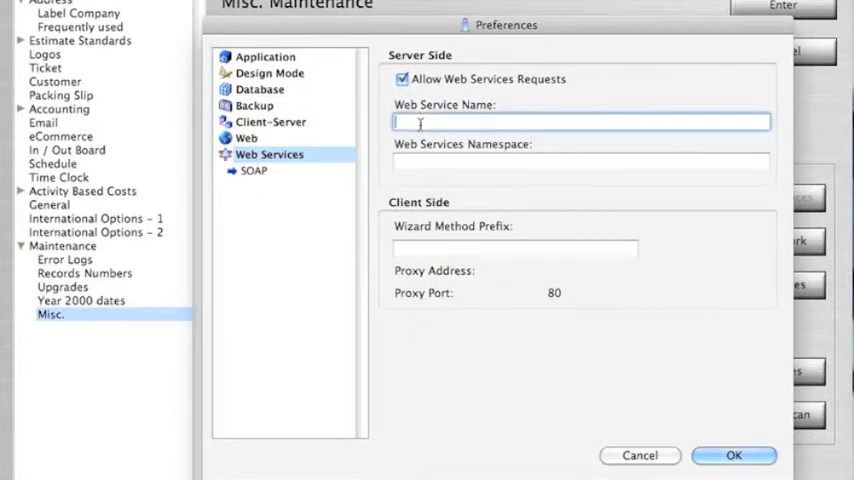
text(Bar)
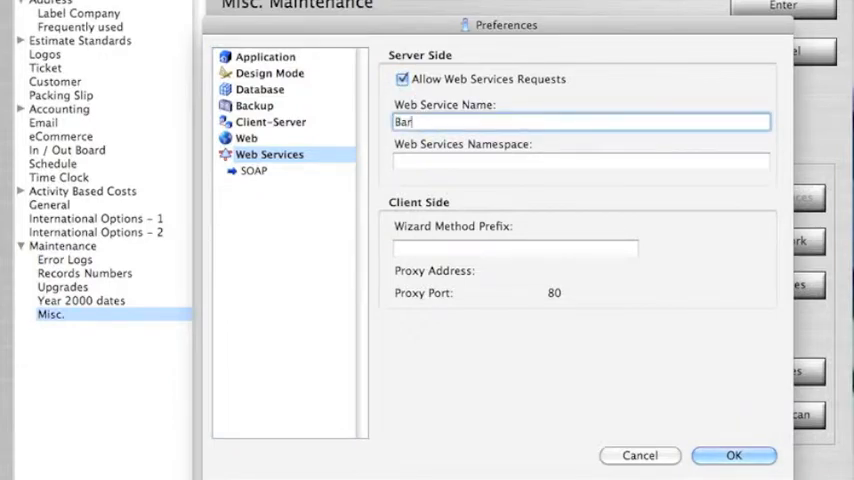
text(Code)
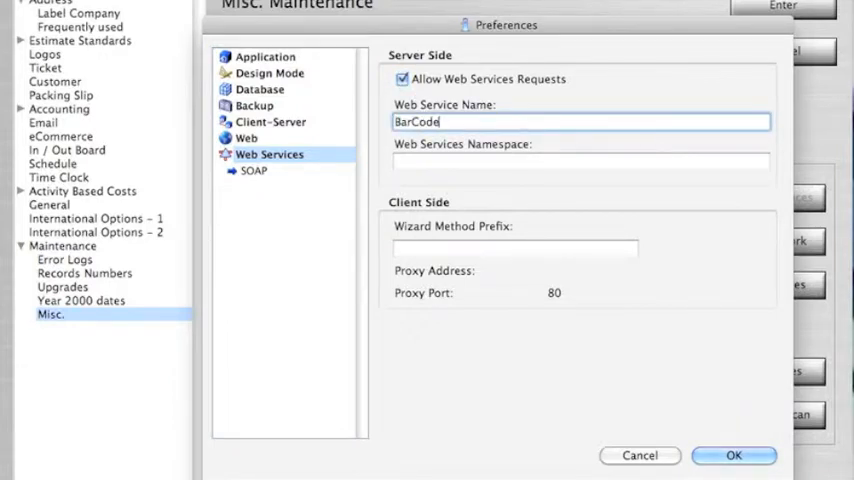
text(SoapServer)
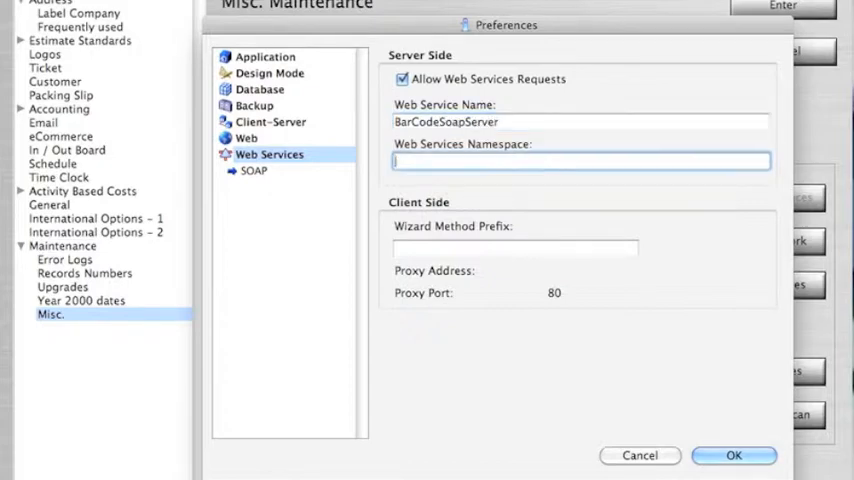
text(http:)
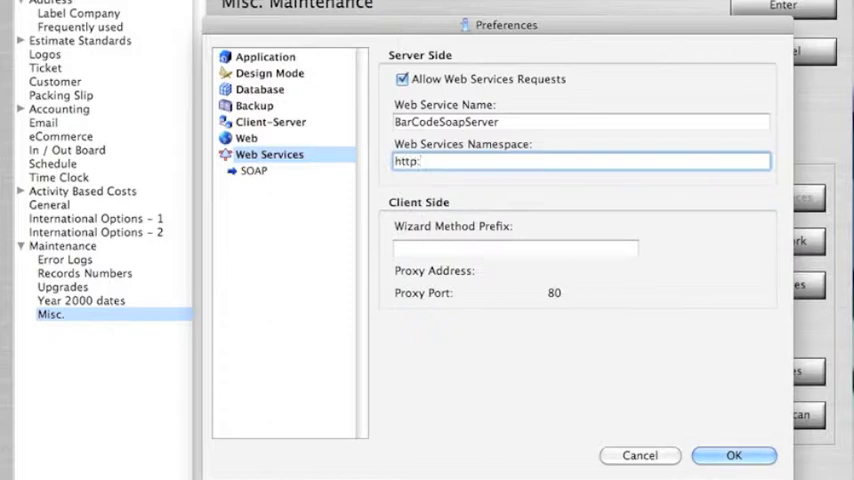
text(//)
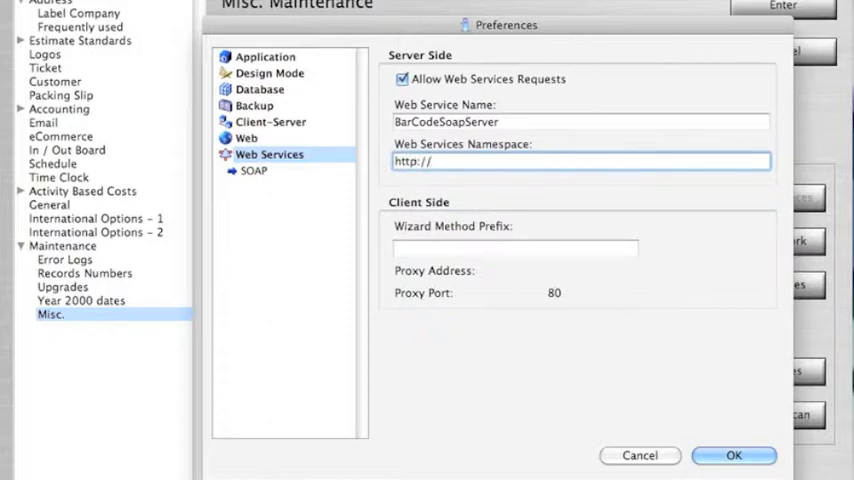
text(www.)
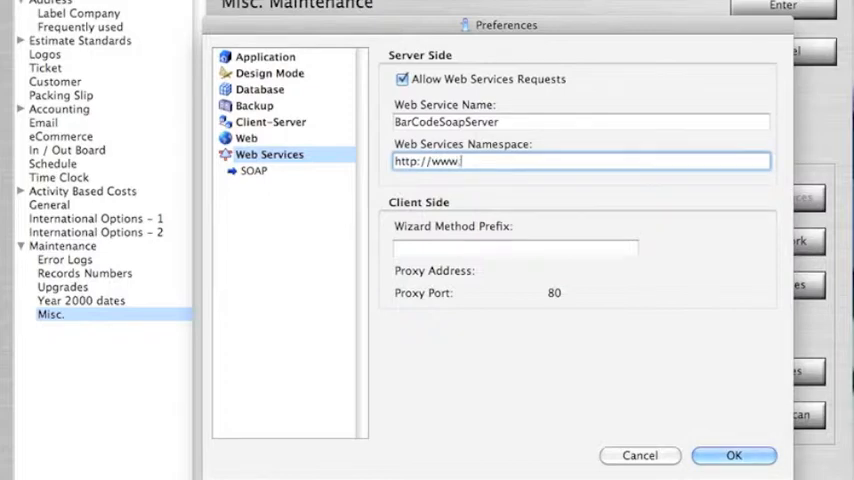
text(tailored.com/)
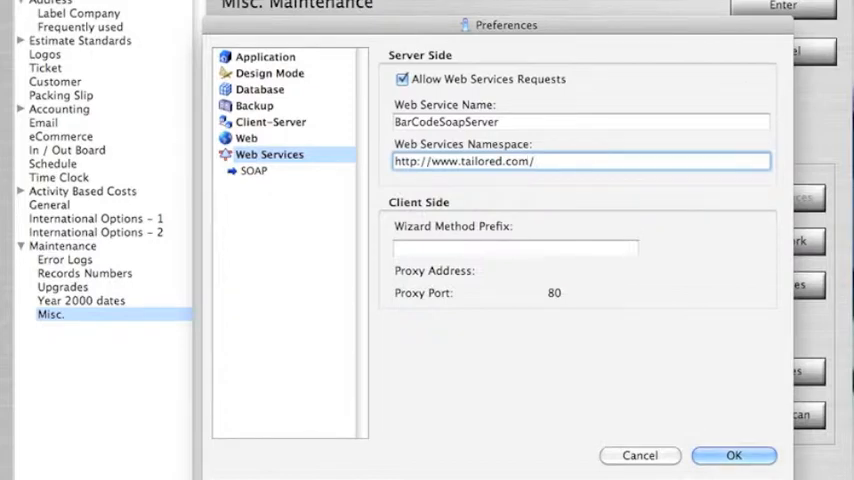
text(BarCo)
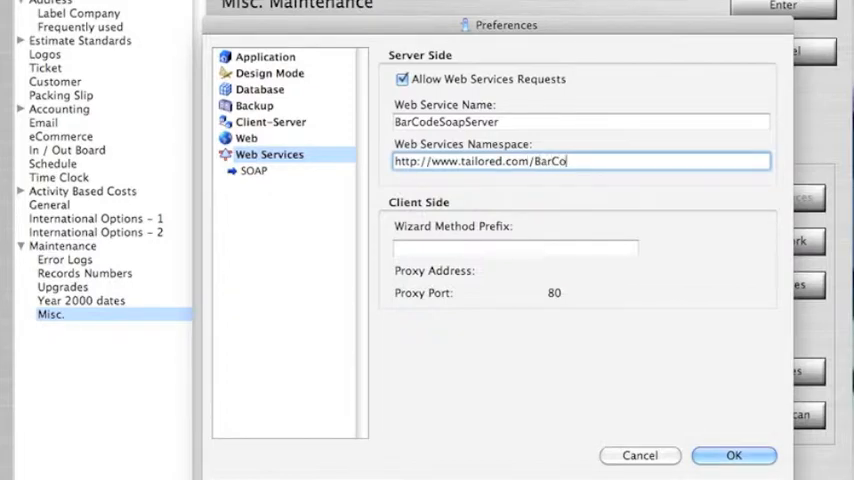
text(deServer)
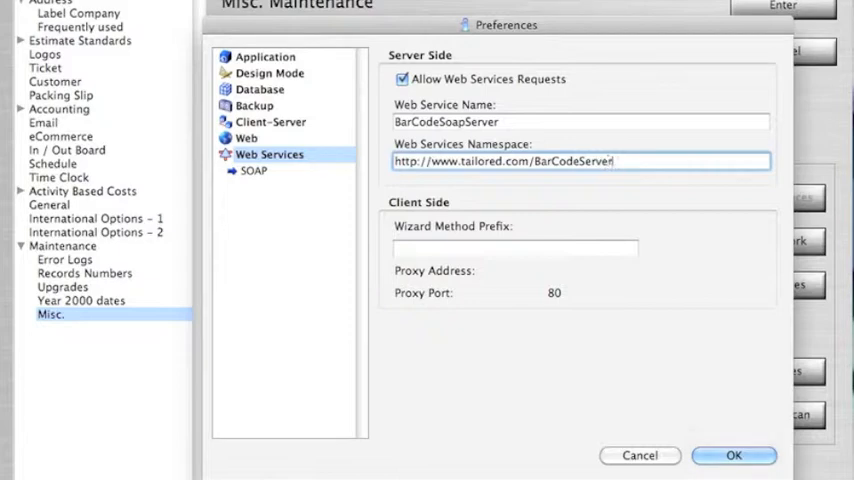
text(/def)
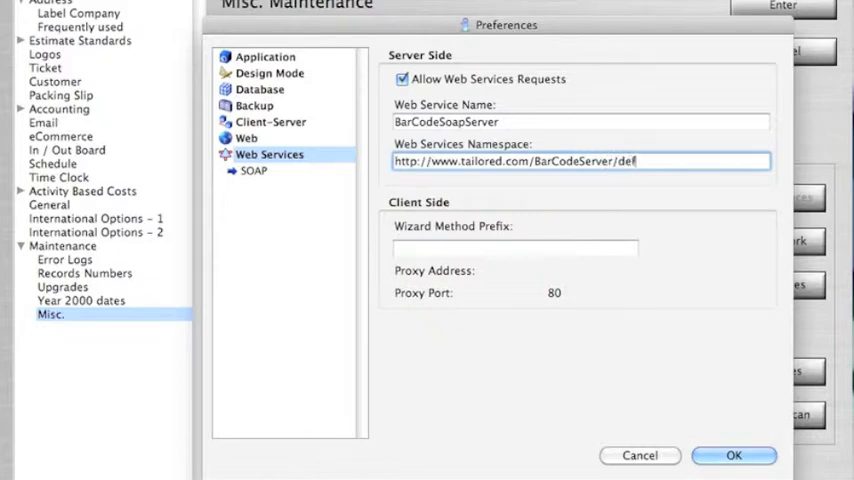
text(ault)
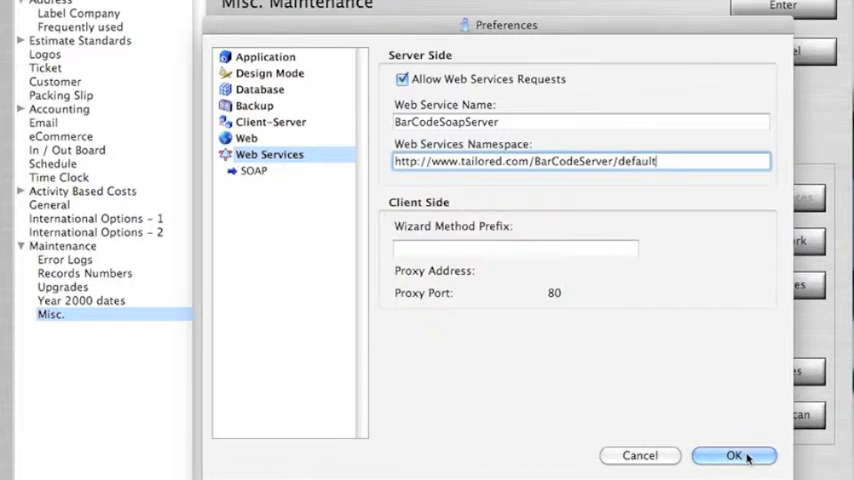
click(733, 455)
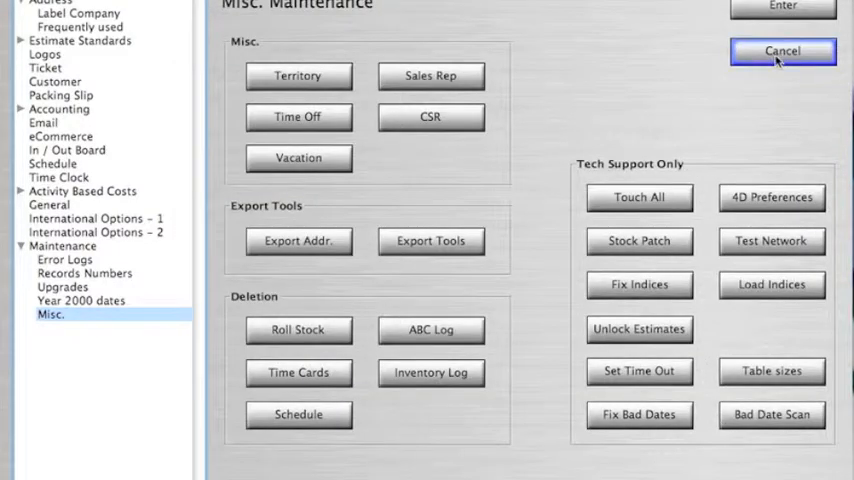
Cancel out of Misc. Maintenance and open Roll Inventory to see the iPod scanner's IP and port.
click(783, 51)
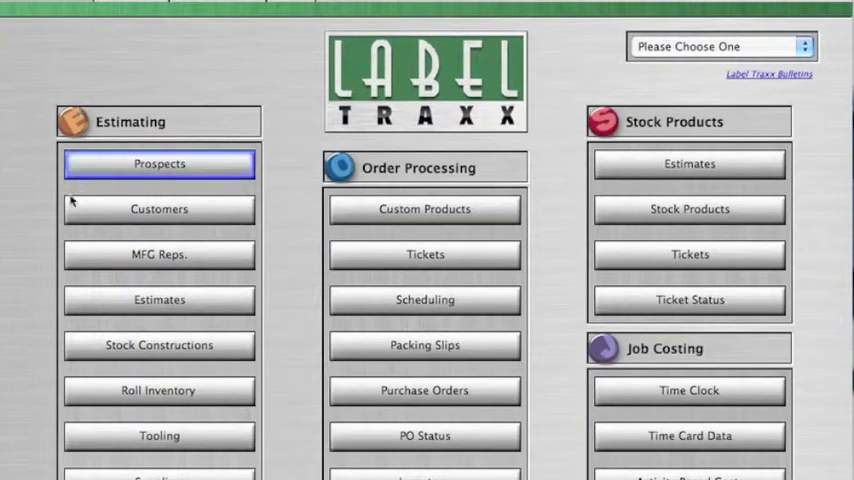
click(158, 390)
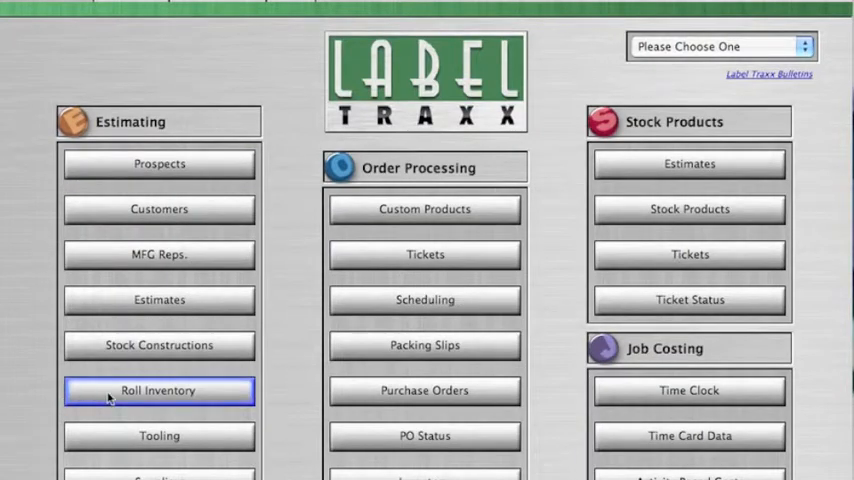
click(158, 390)
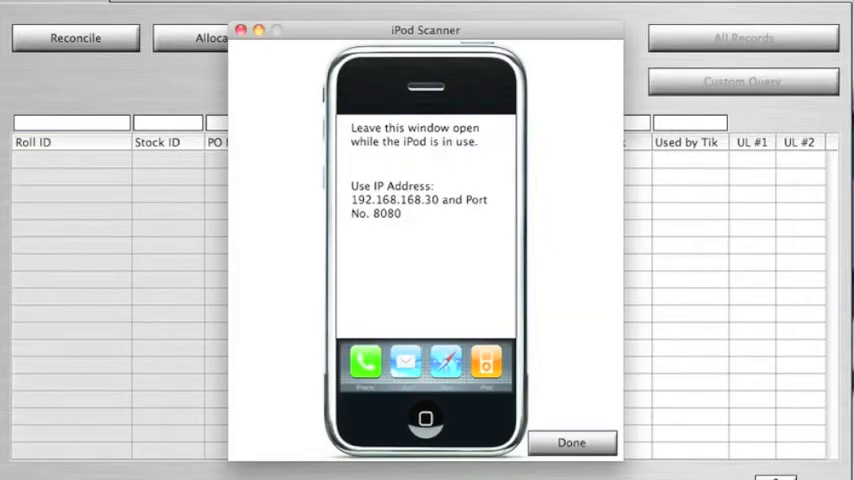
mouse_move(590, 254)
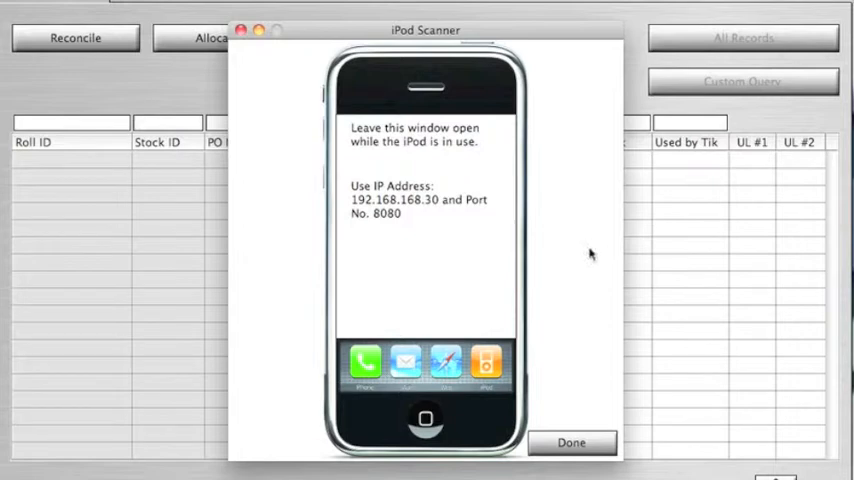
mouse_move(497, 180)
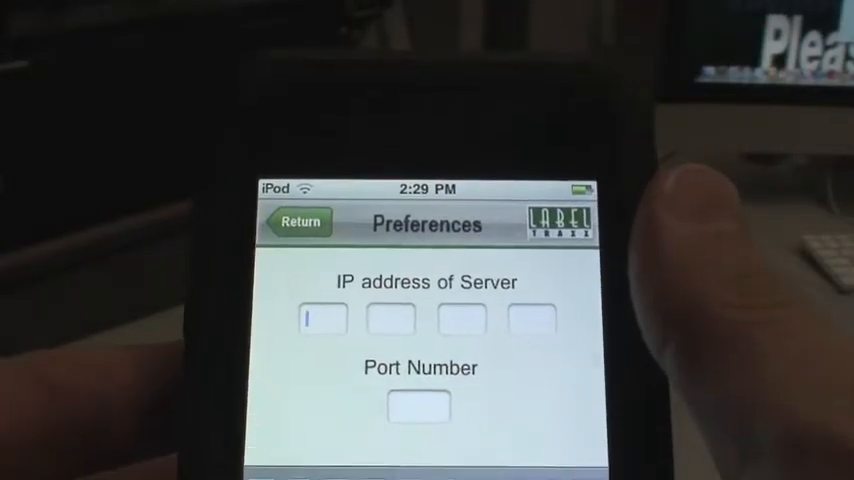
Enter server 192.168.168.30 with port 8080, acknowledge the save, and return to Options.
text(192)
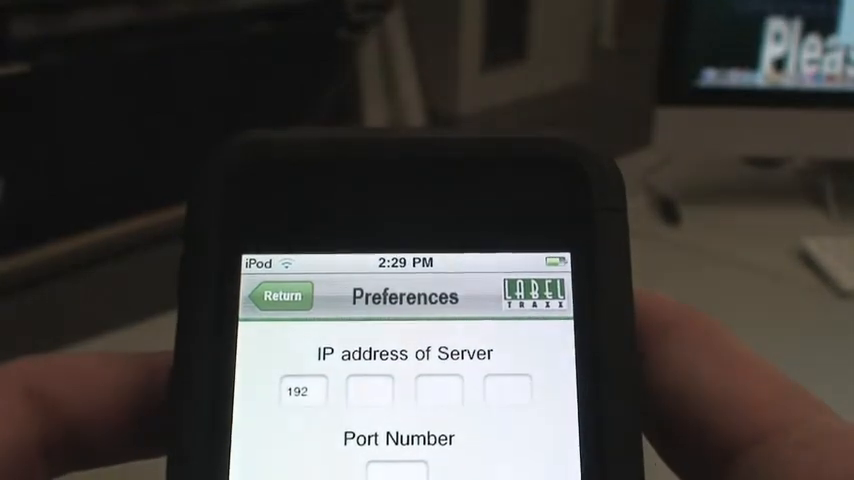
text(16)
text(30)
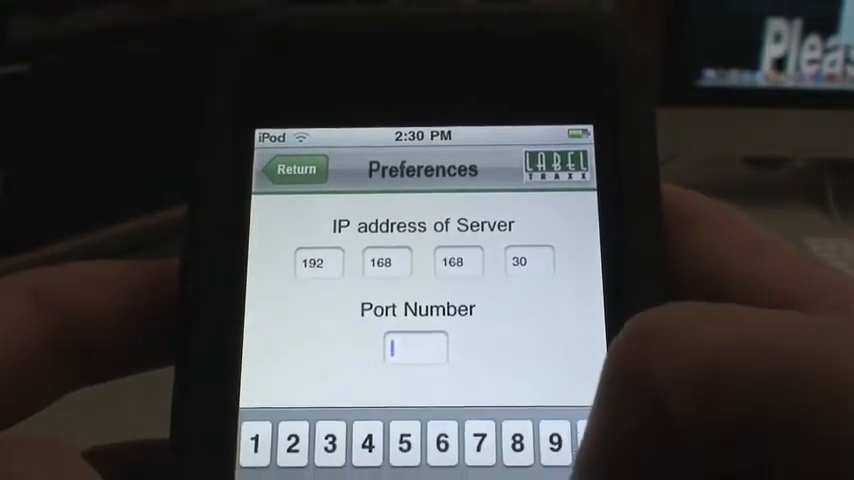
text(808)
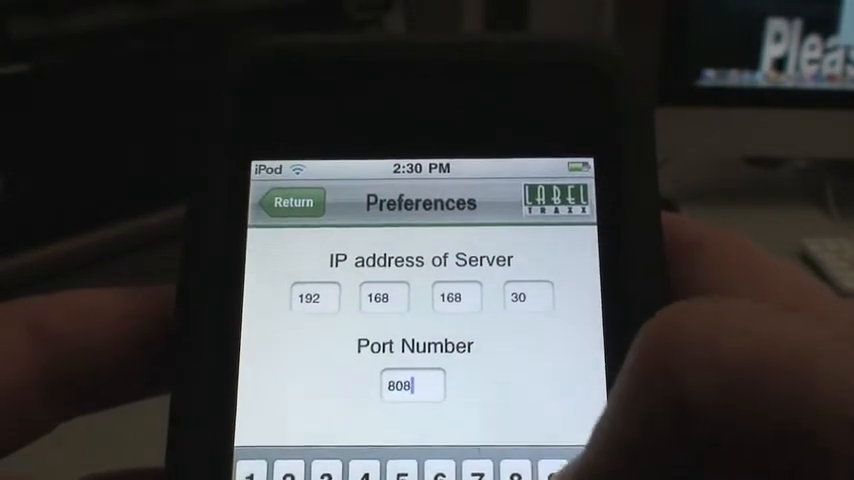
text(0)
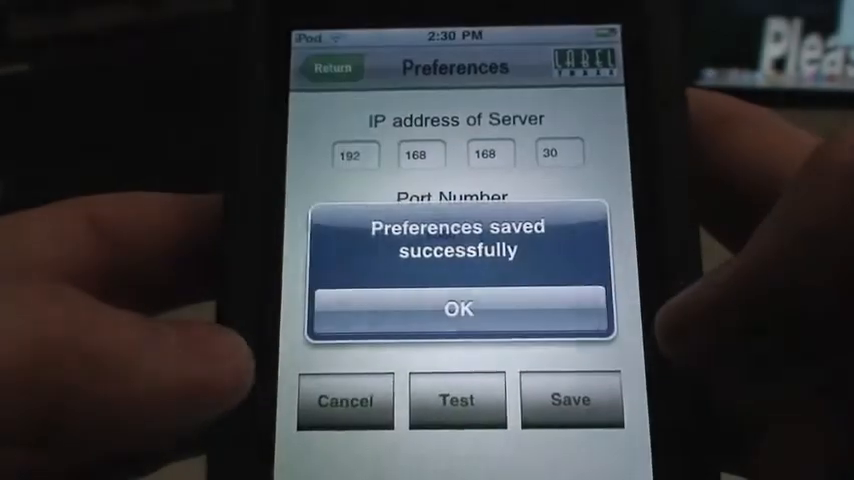
click(457, 307)
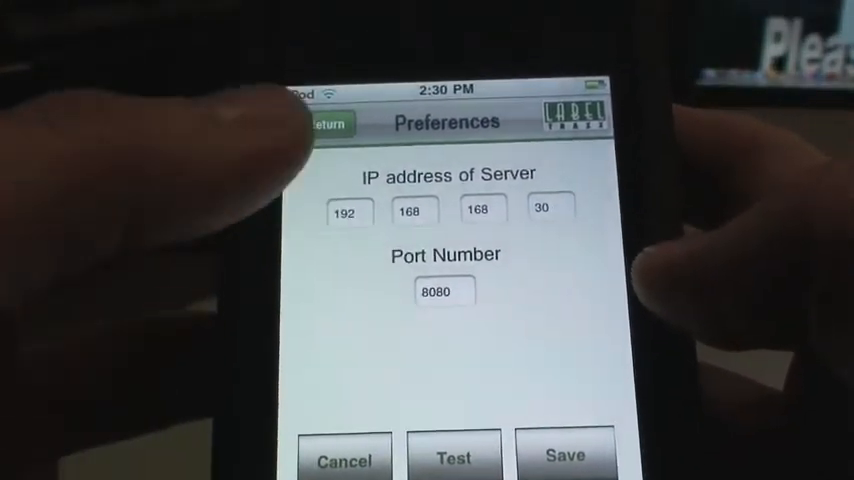
click(324, 124)
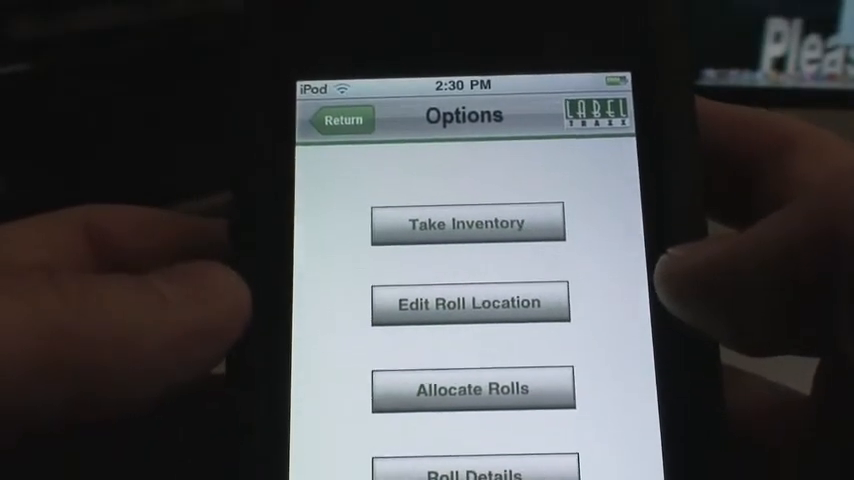